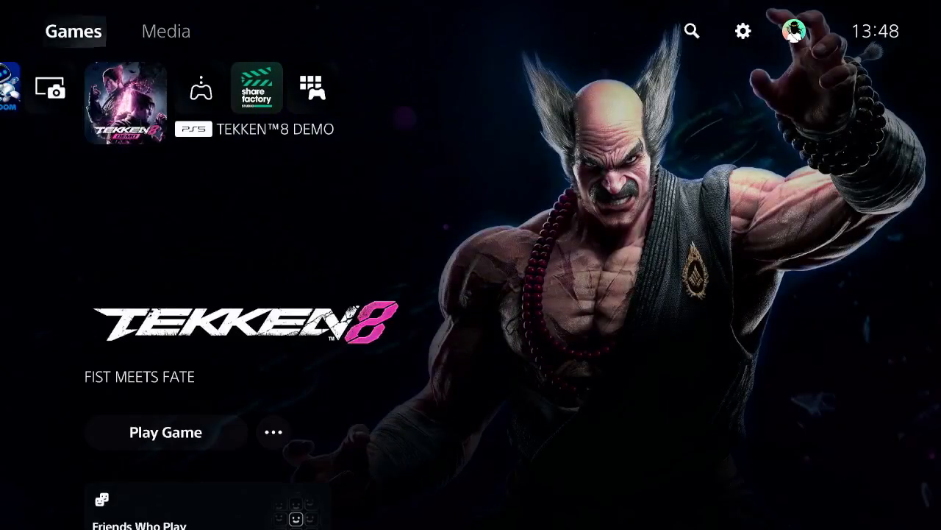
{"action": "mouse_move", "coordinate": [743, 31]}
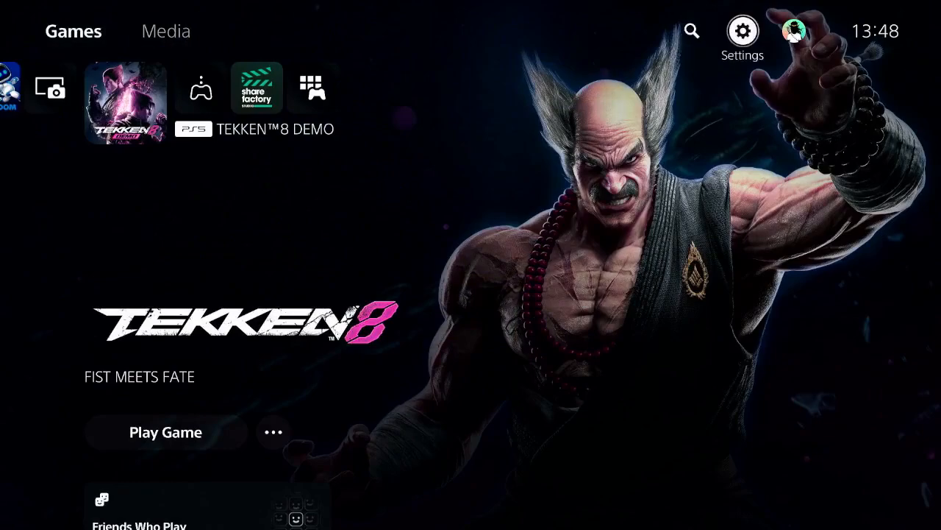
Reach the Users and Accounts settings page from the home screen
{"action": "left_click", "coordinate": [741, 31]}
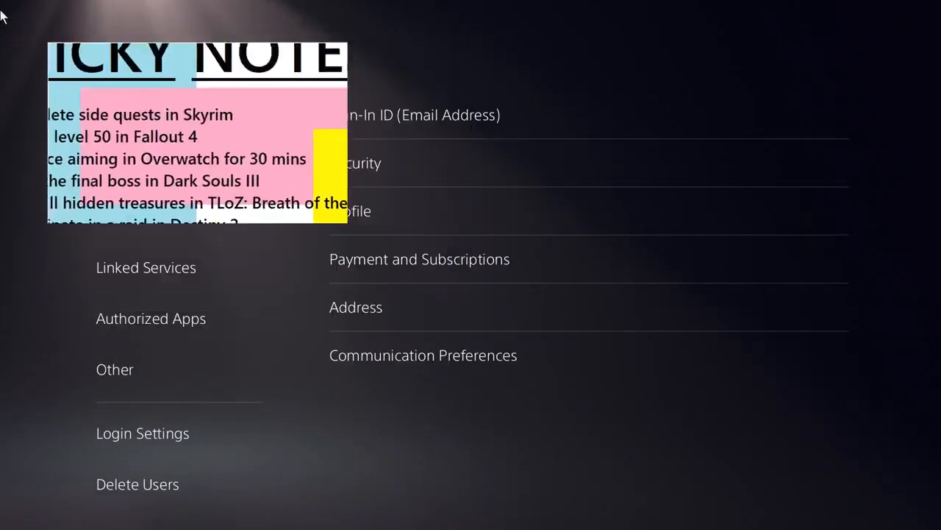
Start Restore Licenses under Other so restoration runs (7 of 19 shown)
{"action": "left_click", "coordinate": [150, 318]}
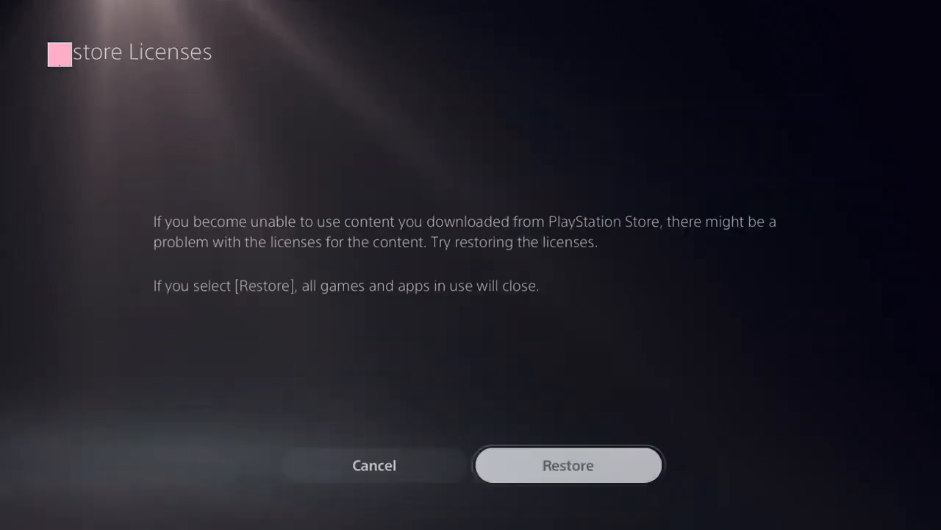
{"action": "left_click", "coordinate": [567, 465]}
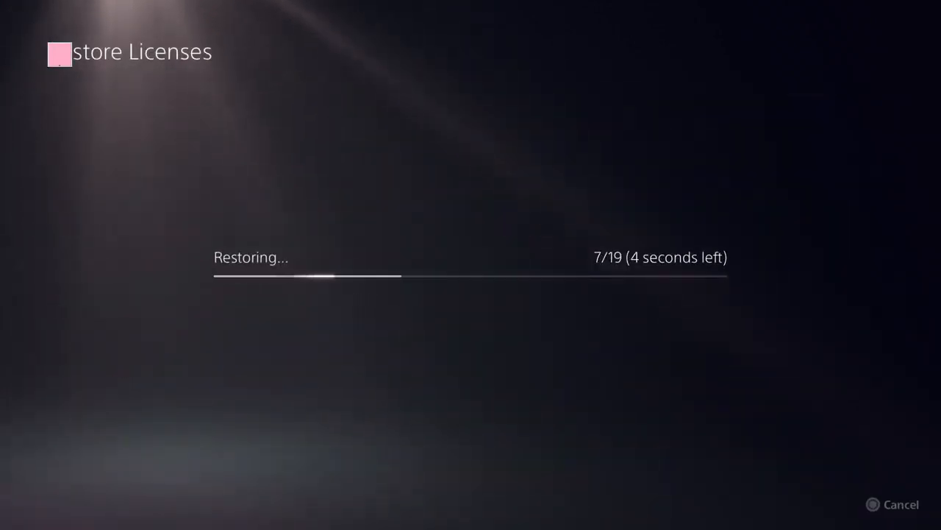